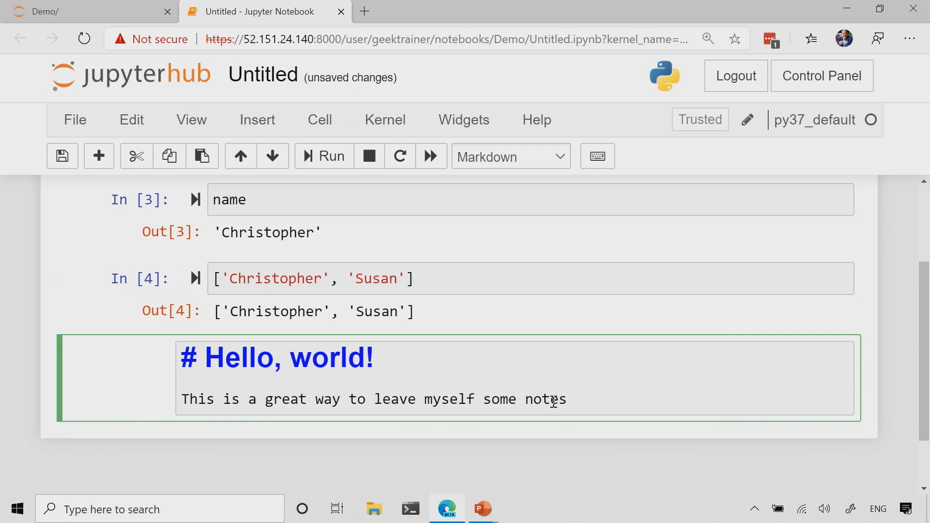
Step: Run the Markdown cell so the 'Hello, world!' heading and note render as formatted text
click(324, 156)
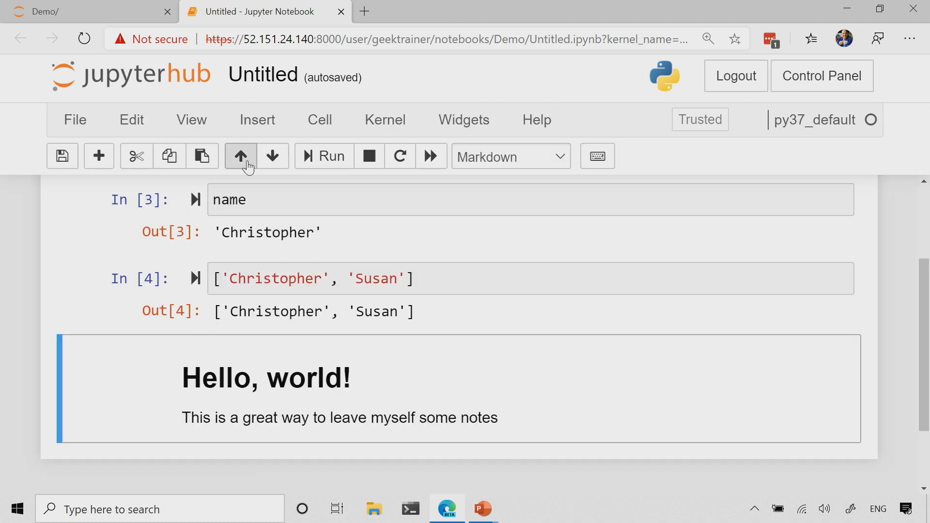
Step: Move the 'Hello, world!' note up two positions, above the code cells
click(241, 156)
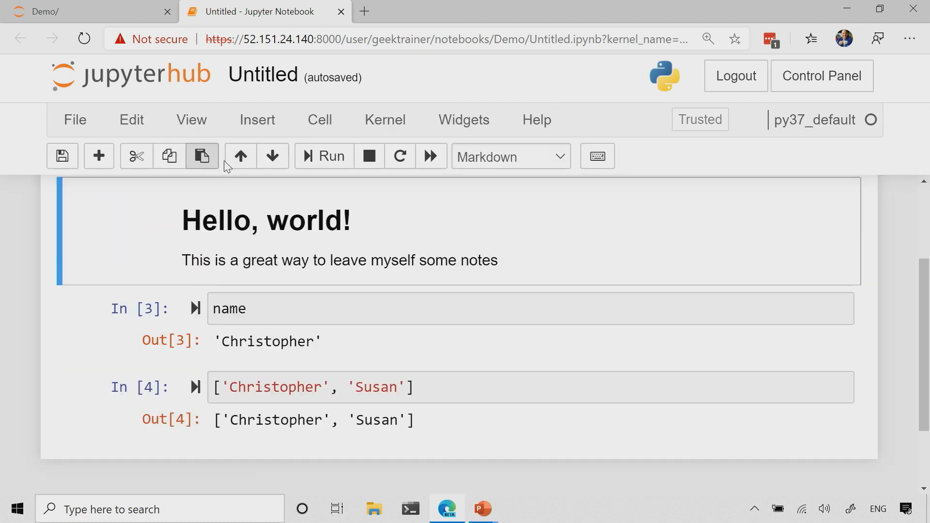
click(240, 156)
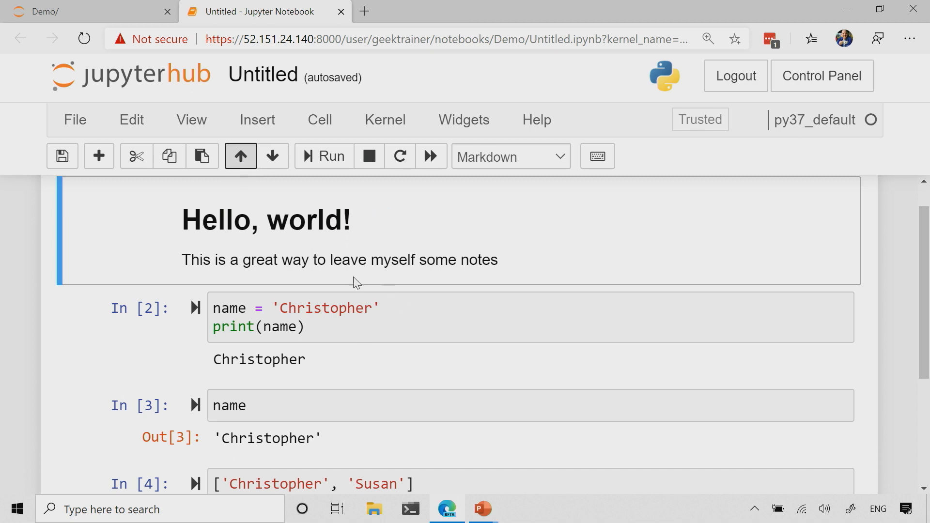
mouse_move(349, 277)
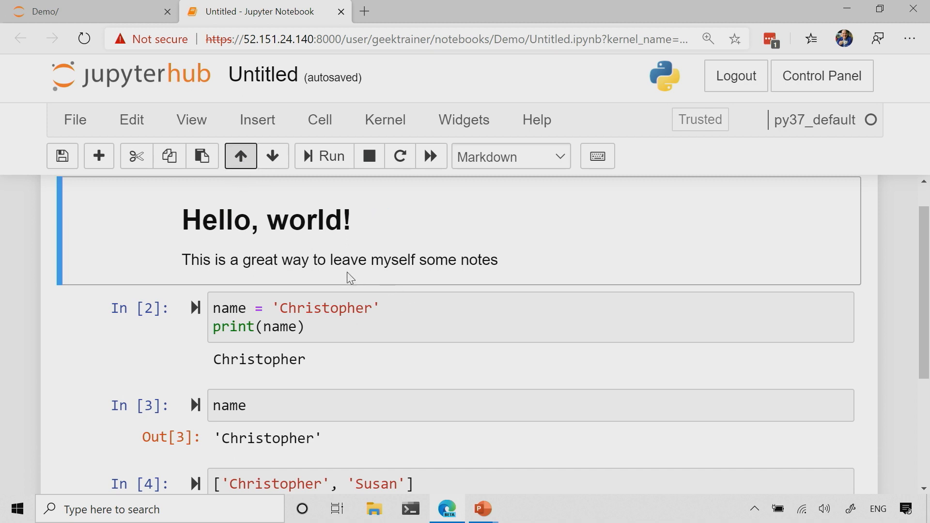